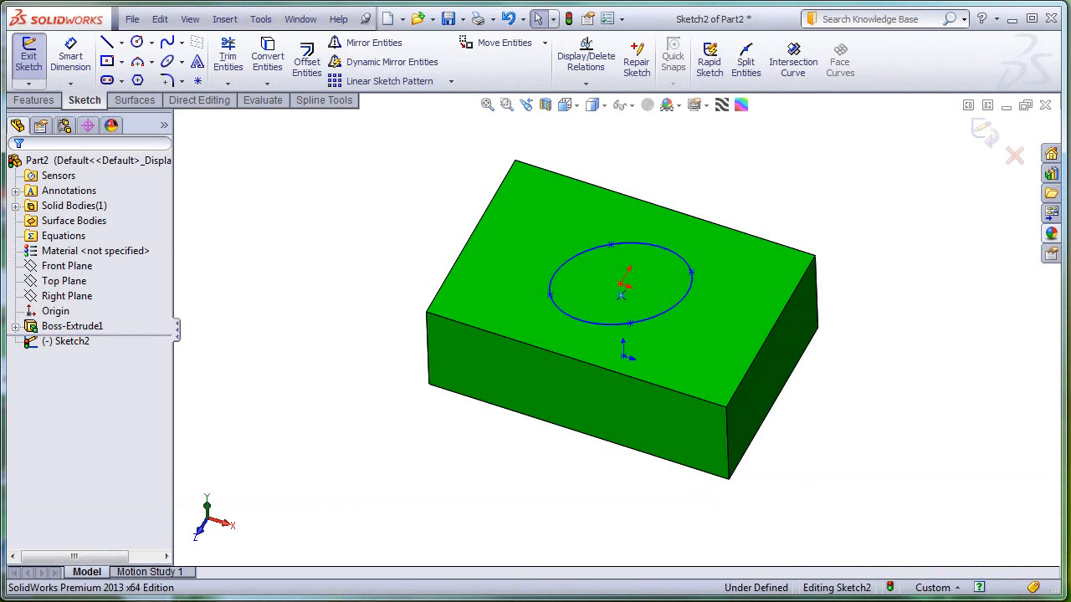
mouse_move(276, 351)
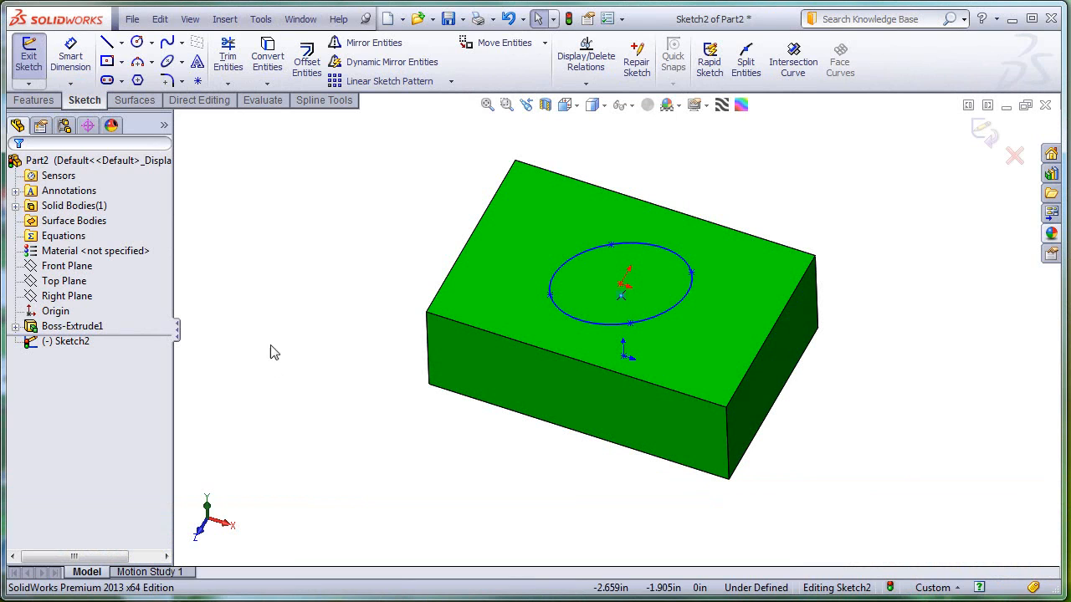
mouse_move(259, 263)
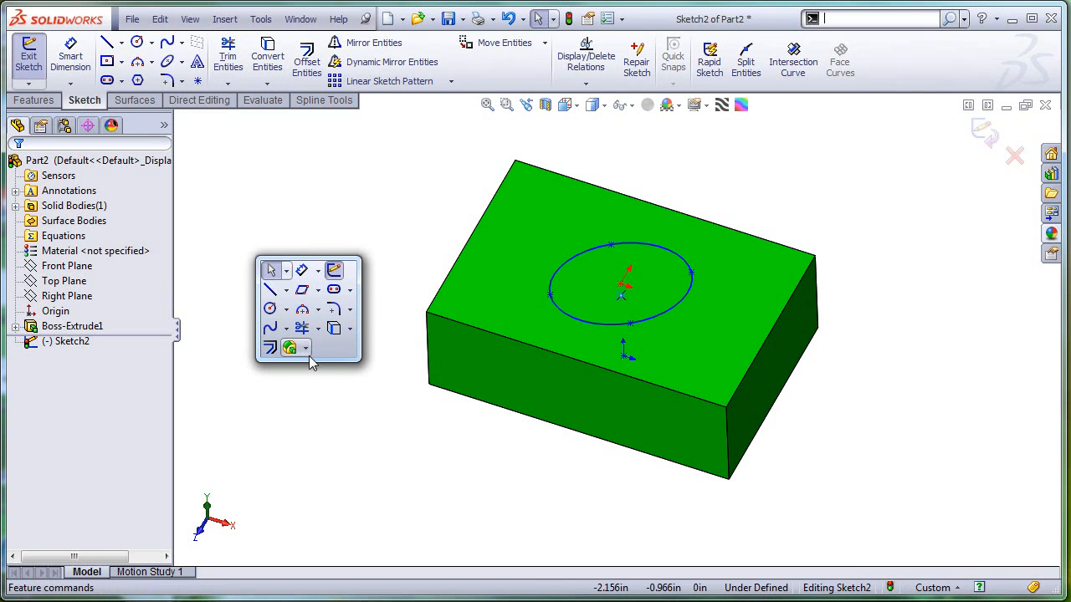
mouse_move(272, 270)
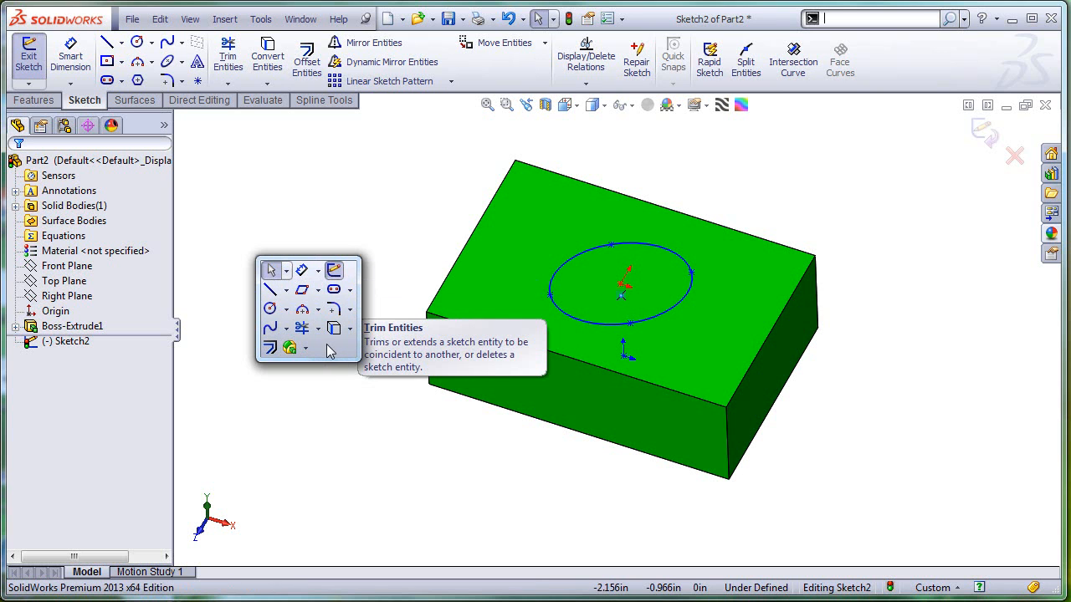
mouse_move(328, 316)
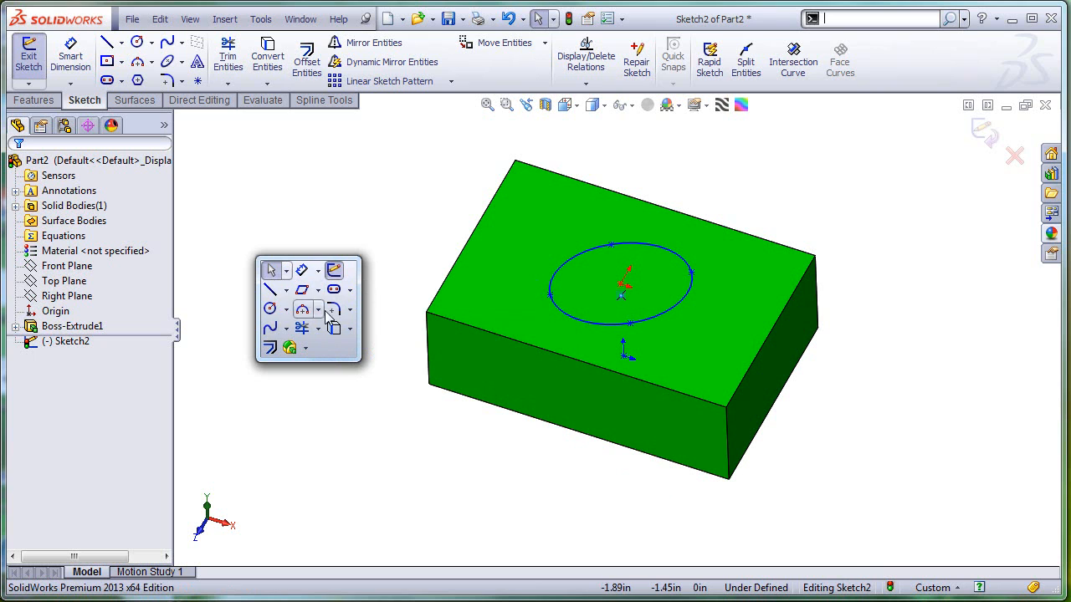
mouse_move(291, 346)
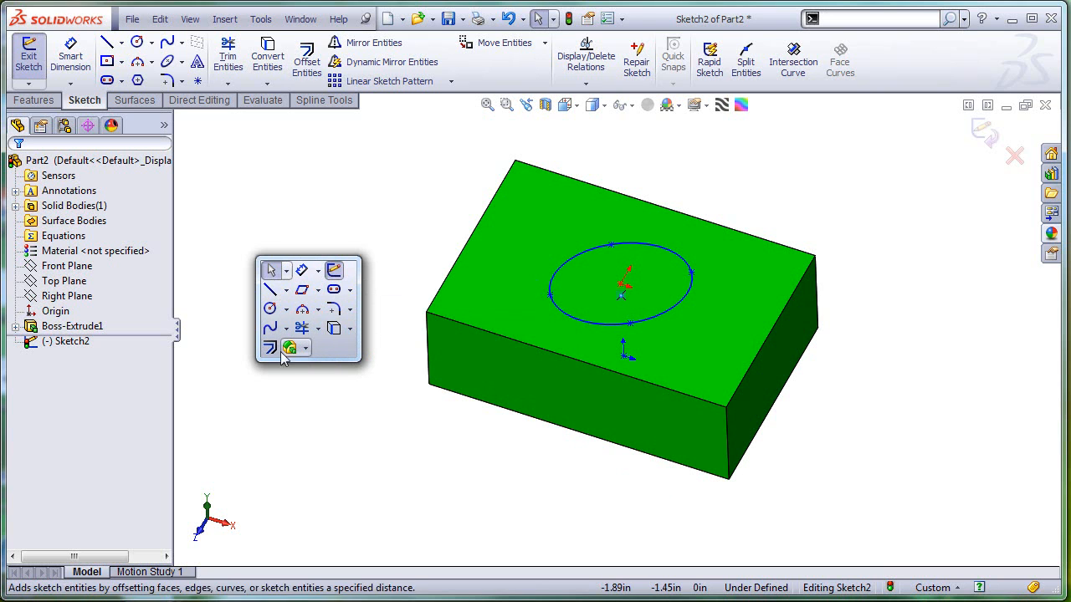
mouse_move(291, 347)
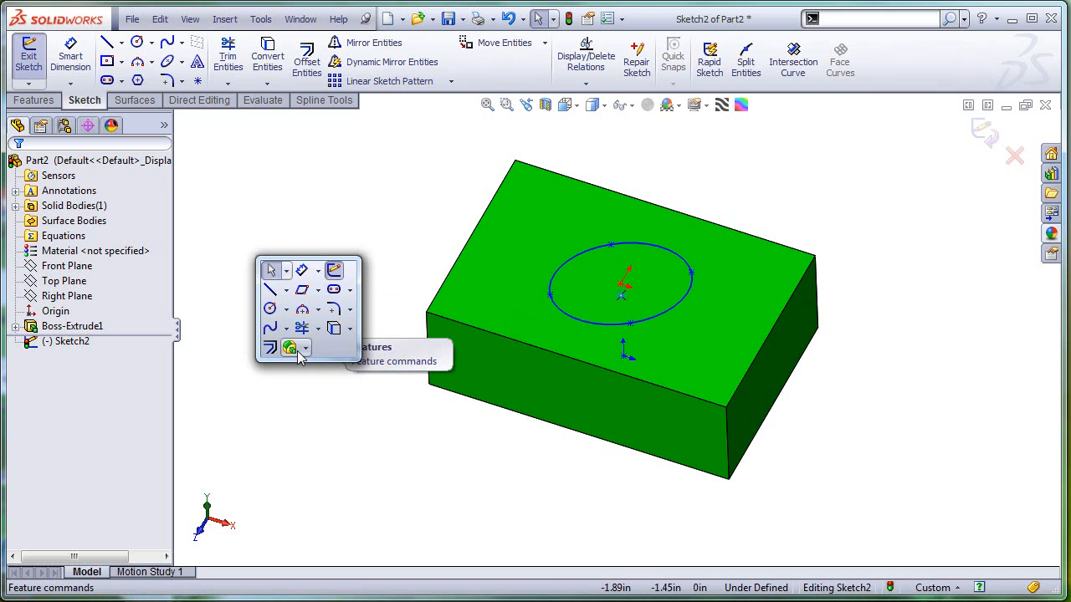
mouse_move(352, 358)
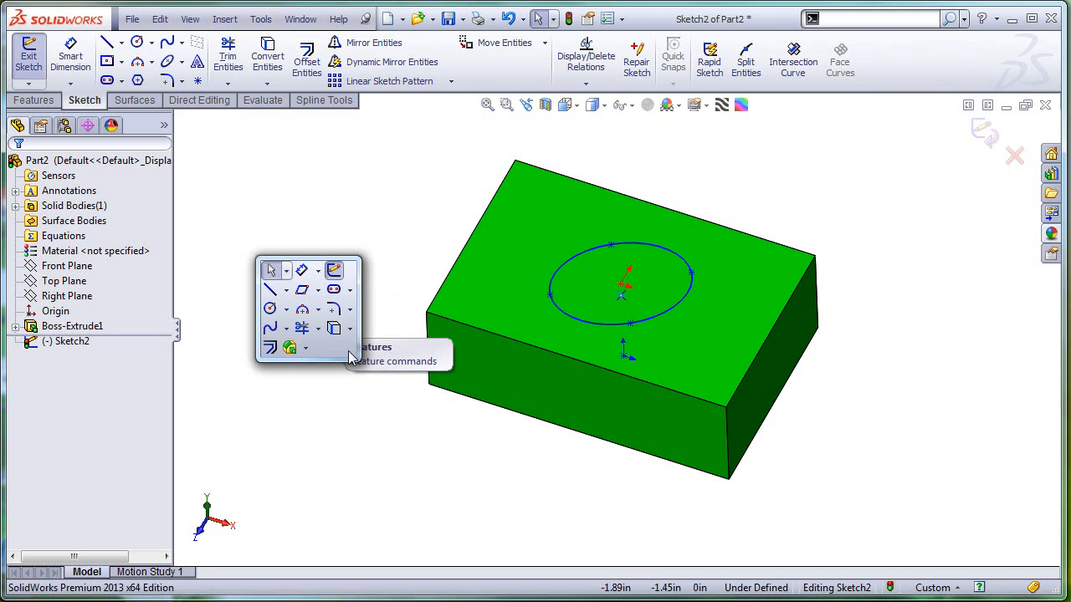
mouse_move(276, 269)
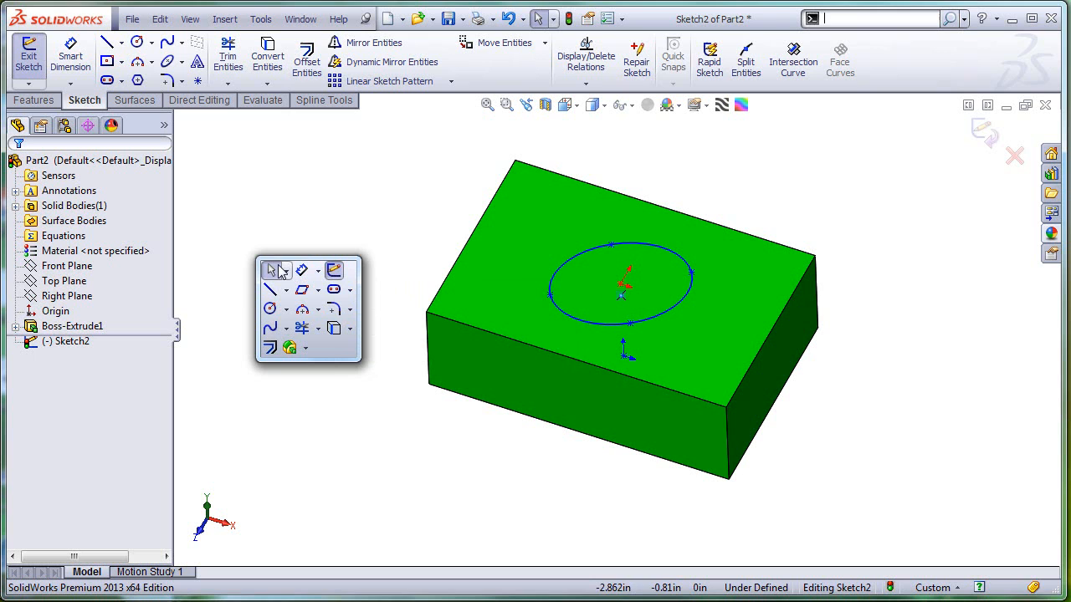
mouse_move(335, 355)
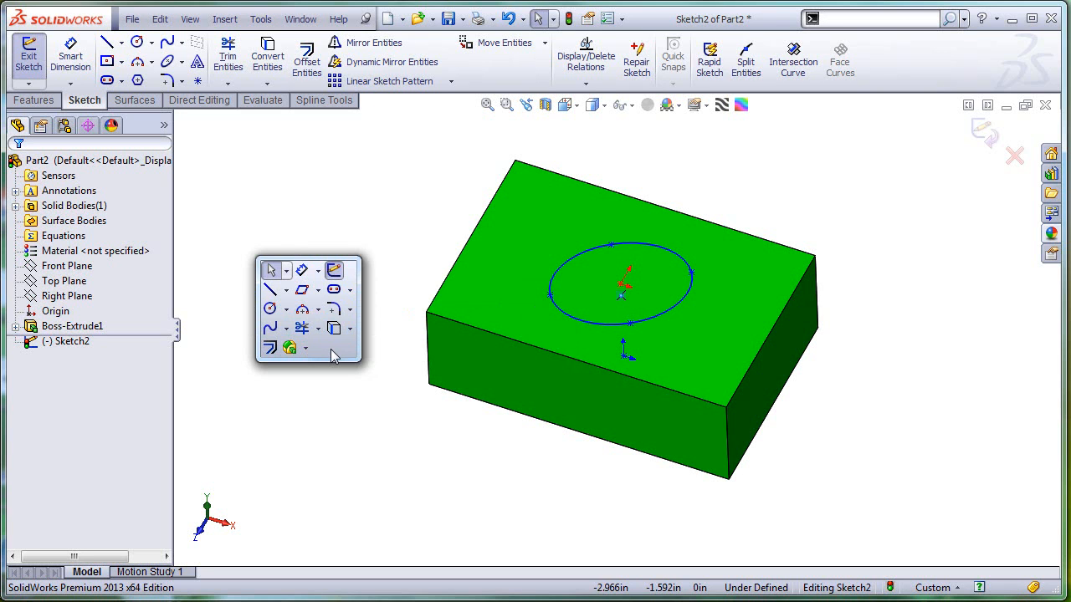
mouse_move(291, 348)
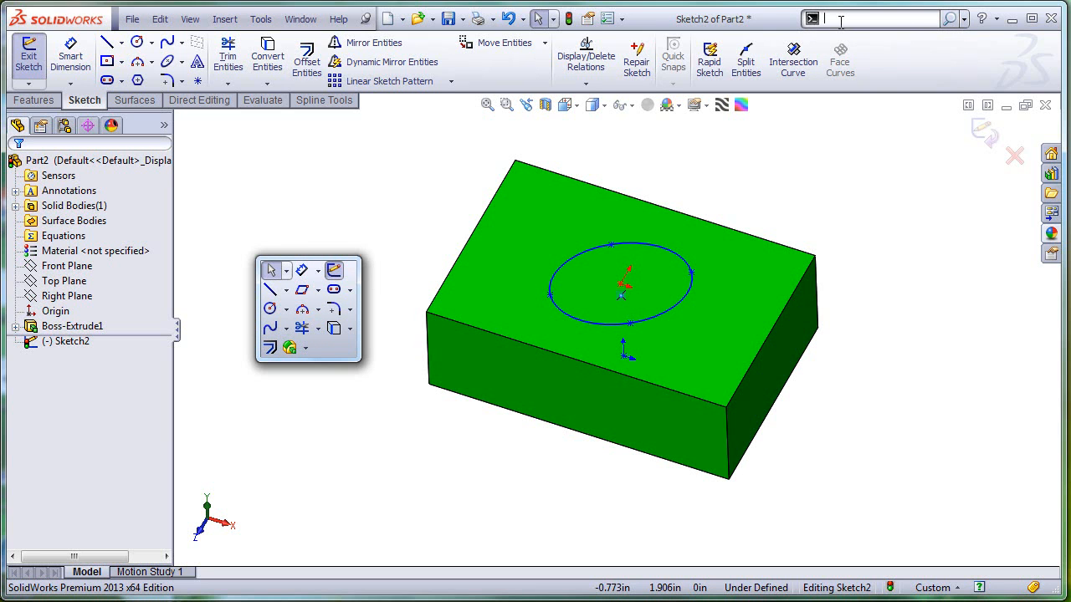
mouse_move(388, 211)
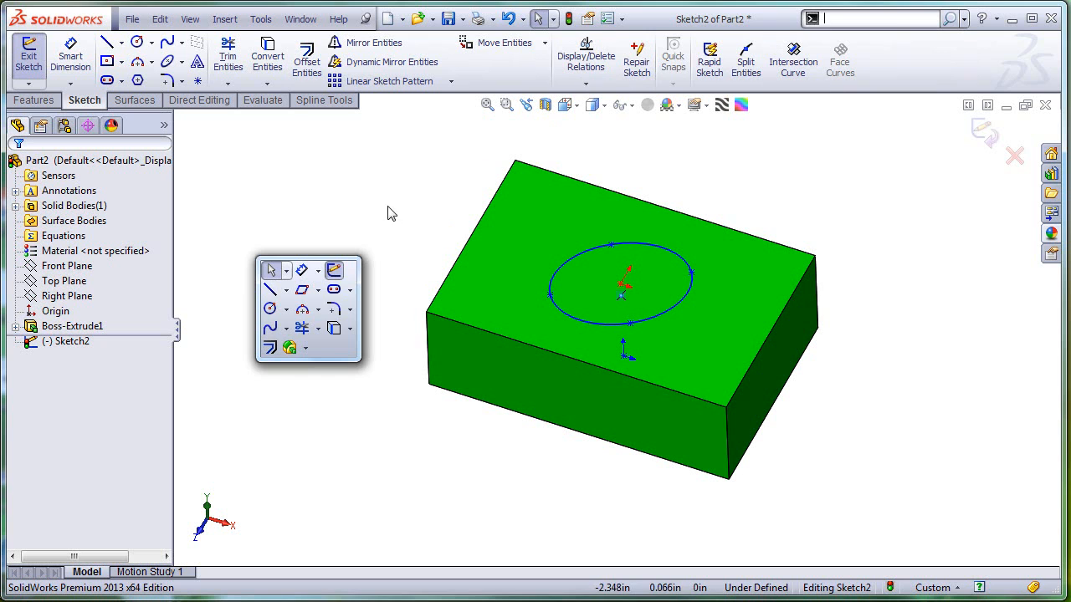
Step: Dismiss the sketch shortcut bar by clicking empty space, leaving the circle sketch in edit
click(261, 266)
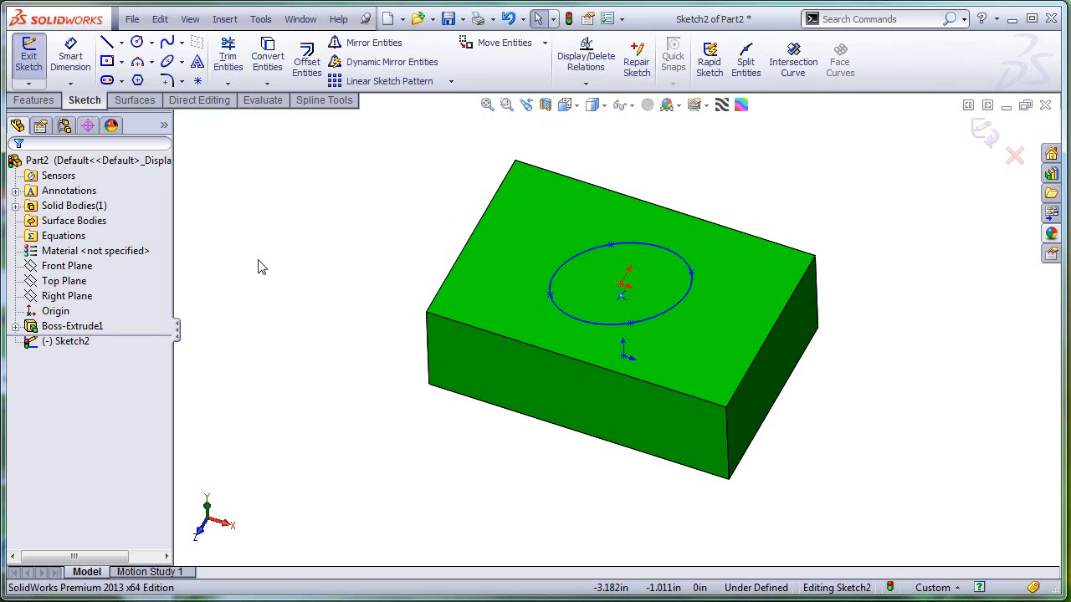
right_click(261, 266)
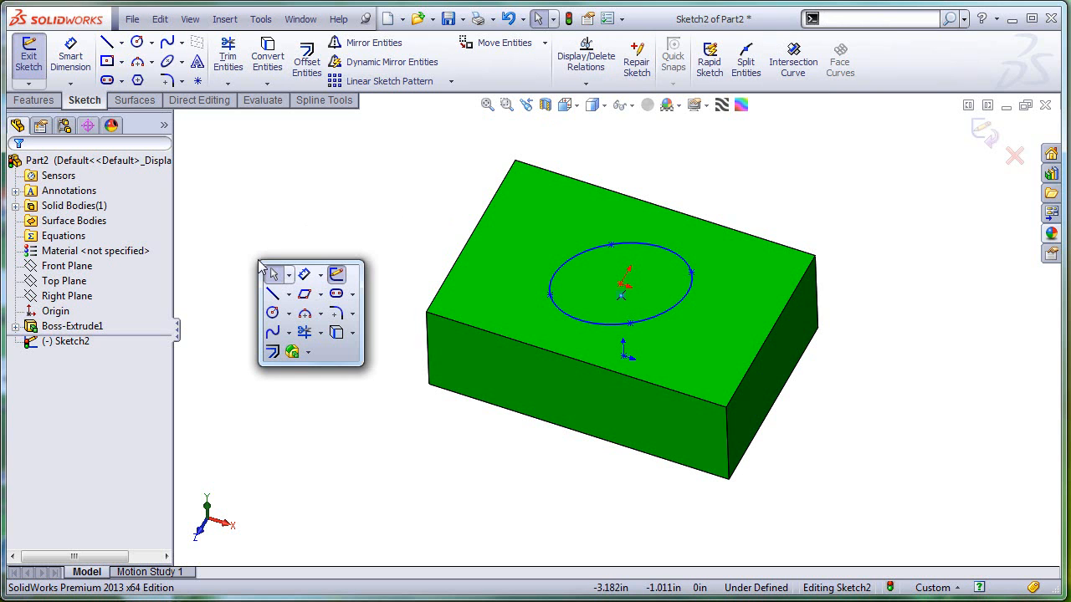
text(lin)
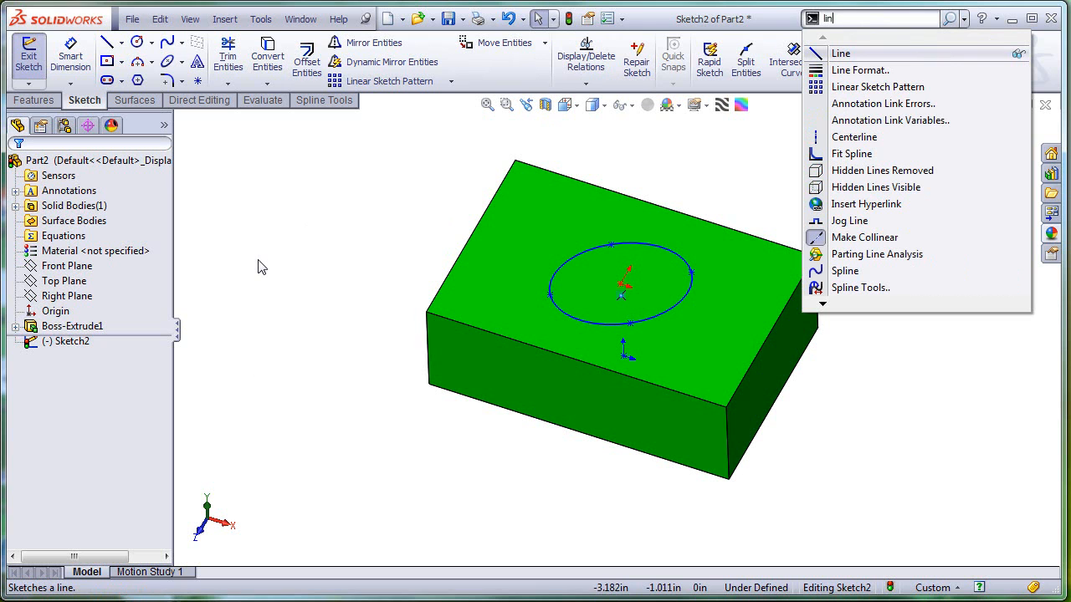
mouse_move(861, 60)
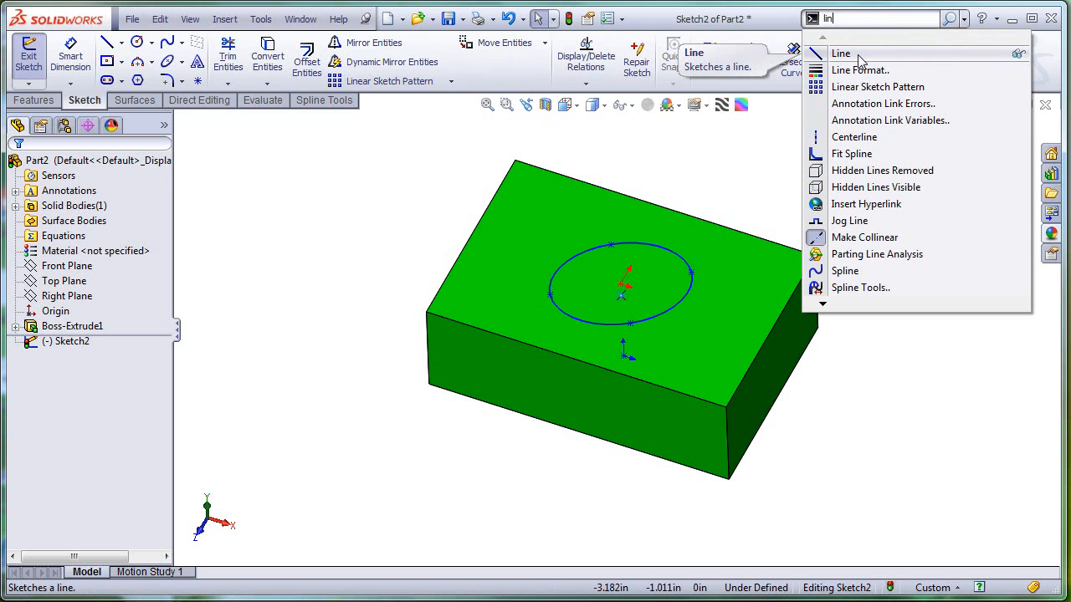
mouse_move(910, 37)
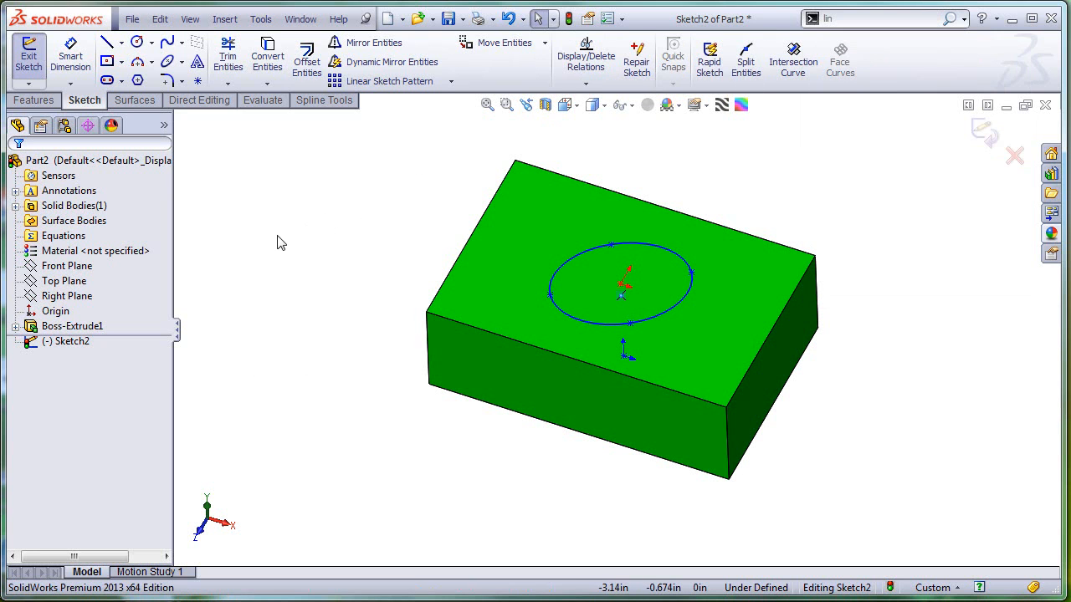
mouse_move(305, 226)
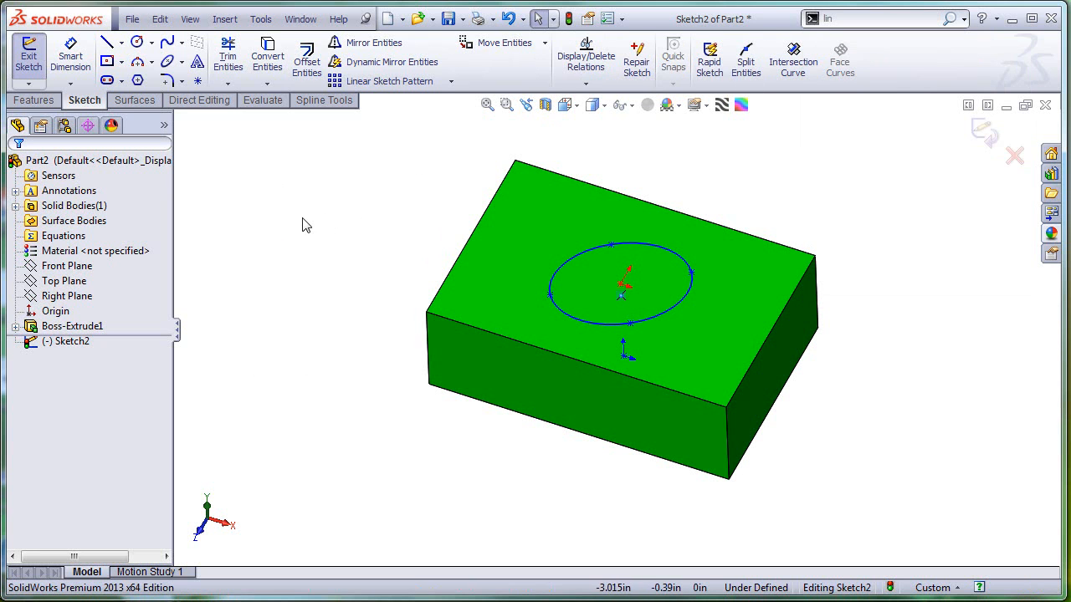
right_click(304, 224)
text(s)
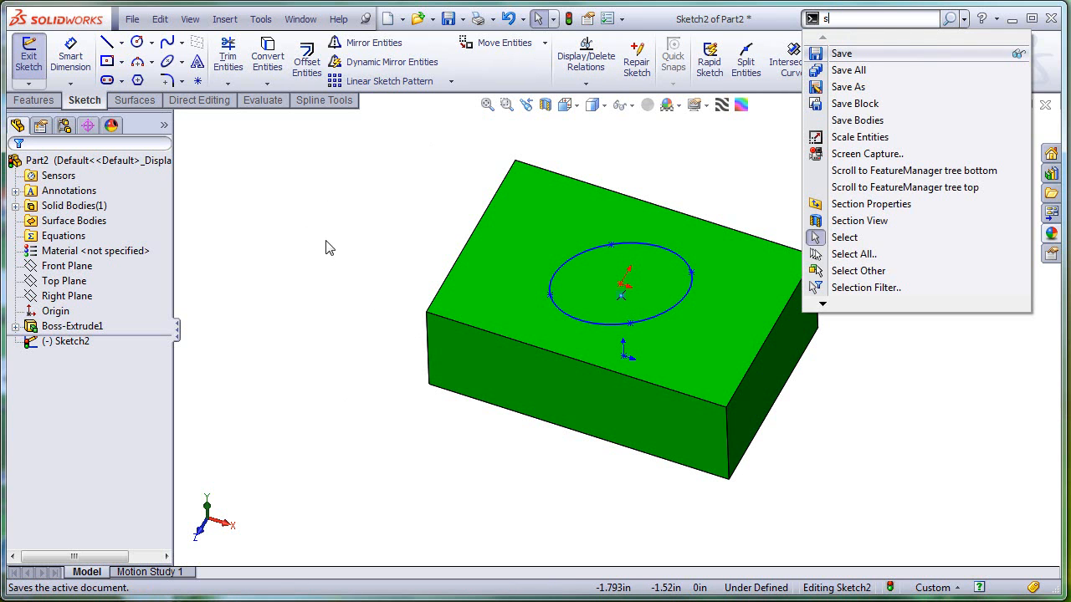
mouse_move(845, 24)
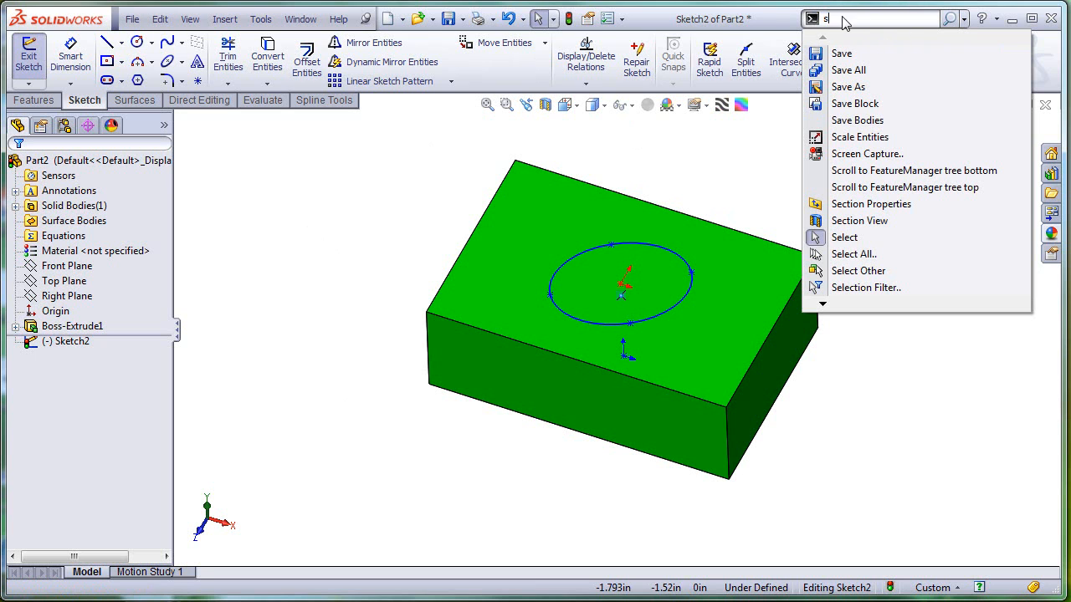
mouse_move(912, 35)
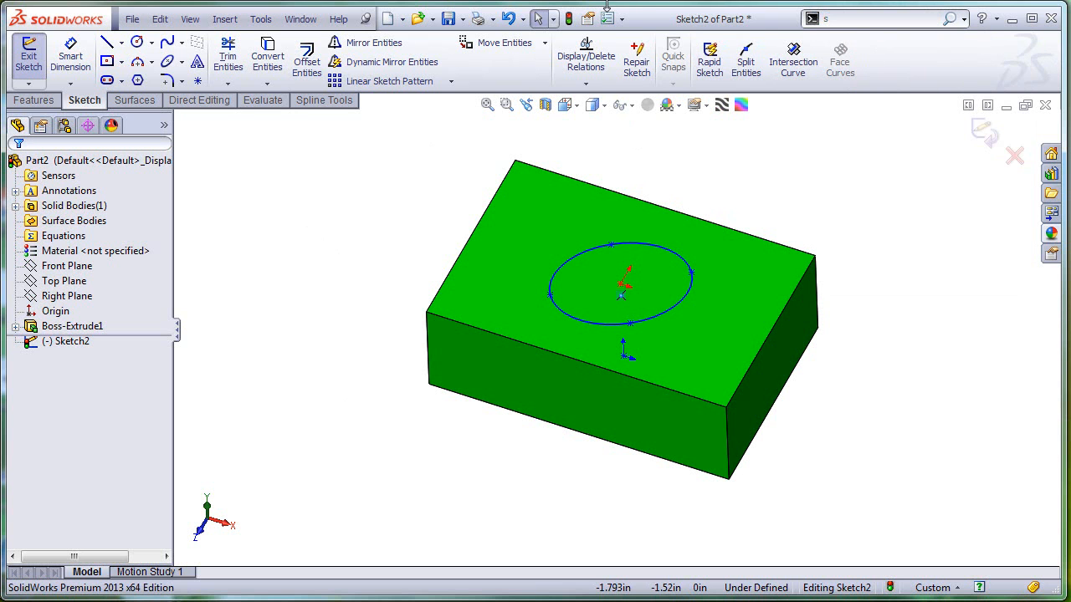
Step: In Customize > Shortcut Bars, uncheck 'Activate Command Search when the shortcut bar is launched' and confirm
click(611, 19)
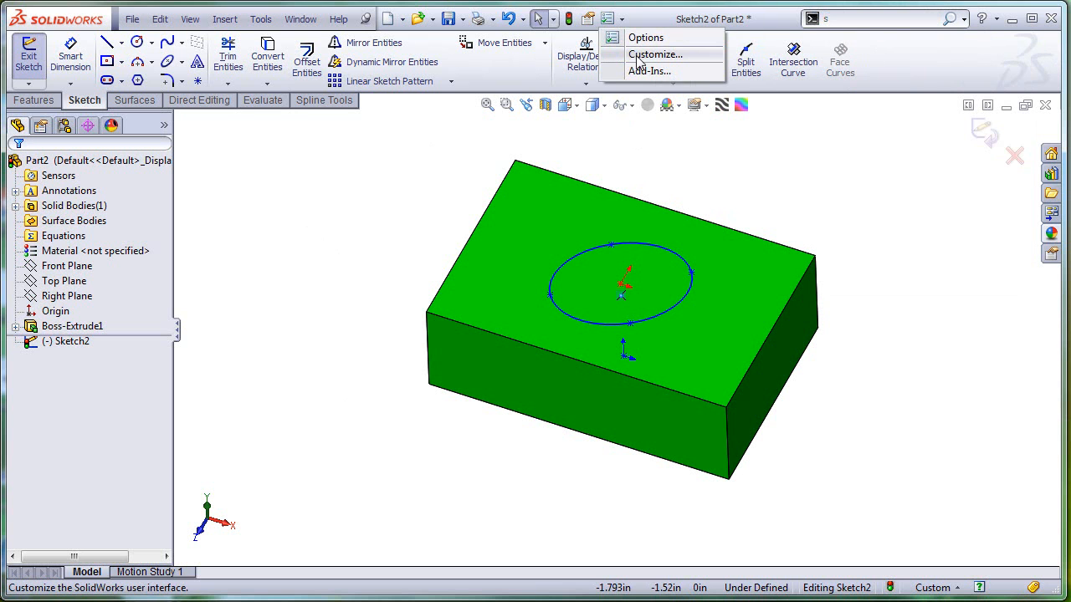
click(656, 54)
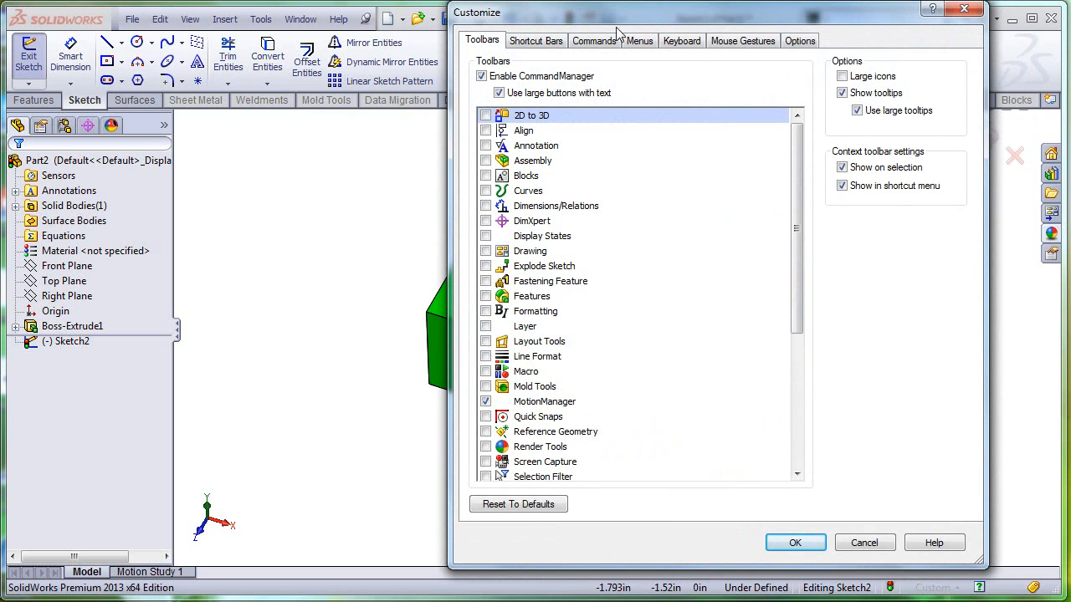
click(536, 40)
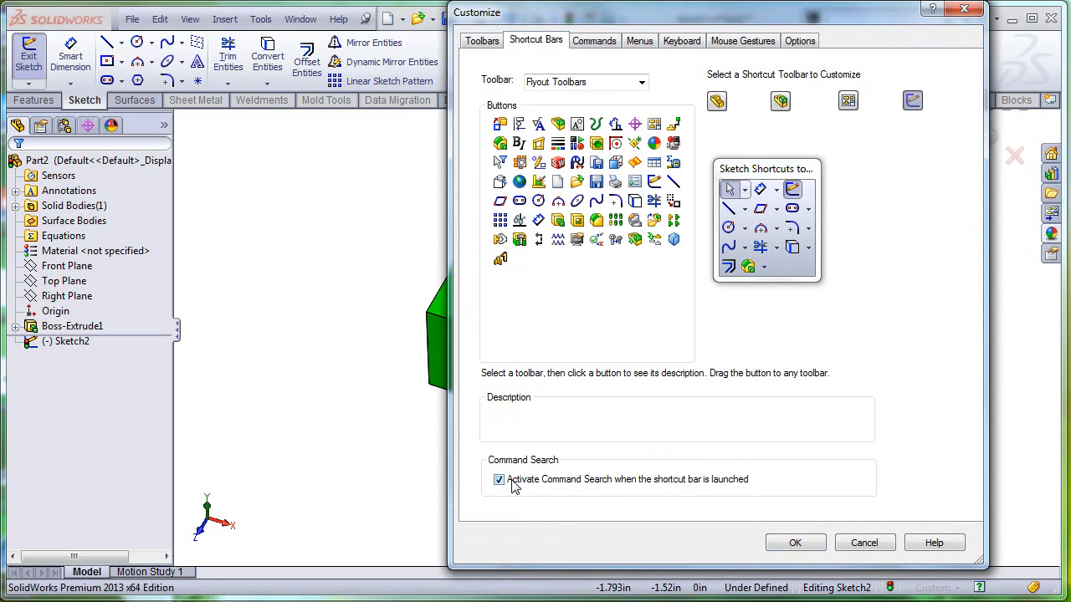
click(498, 478)
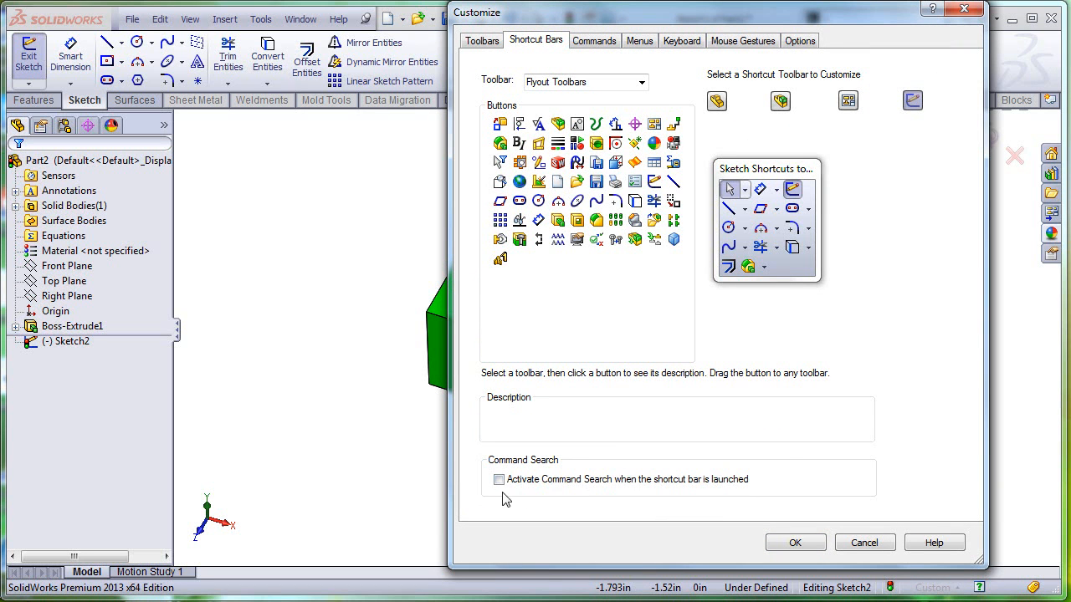
mouse_move(594, 470)
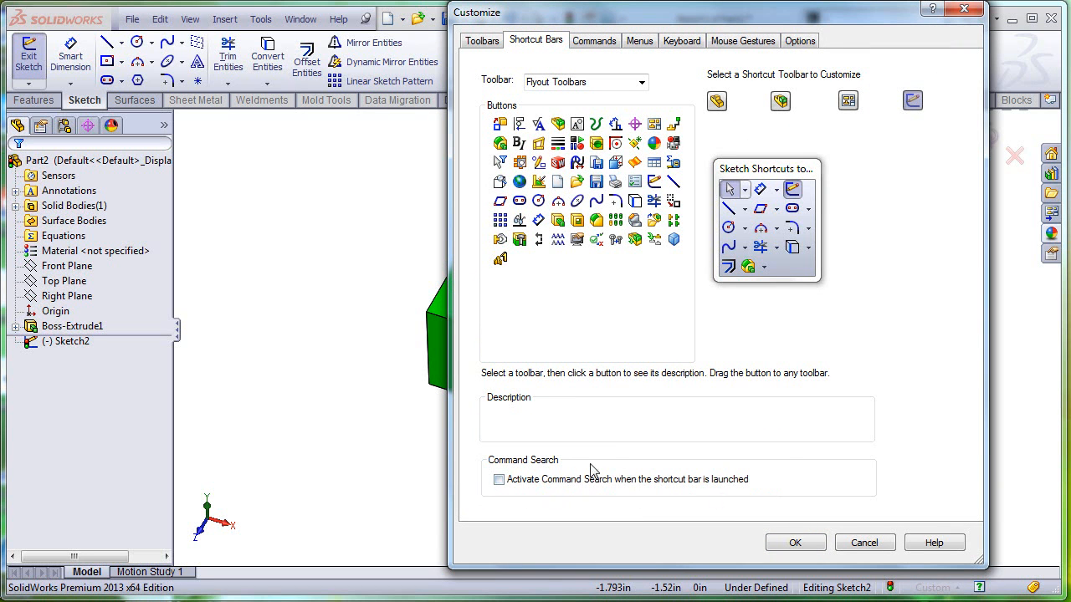
click(793, 543)
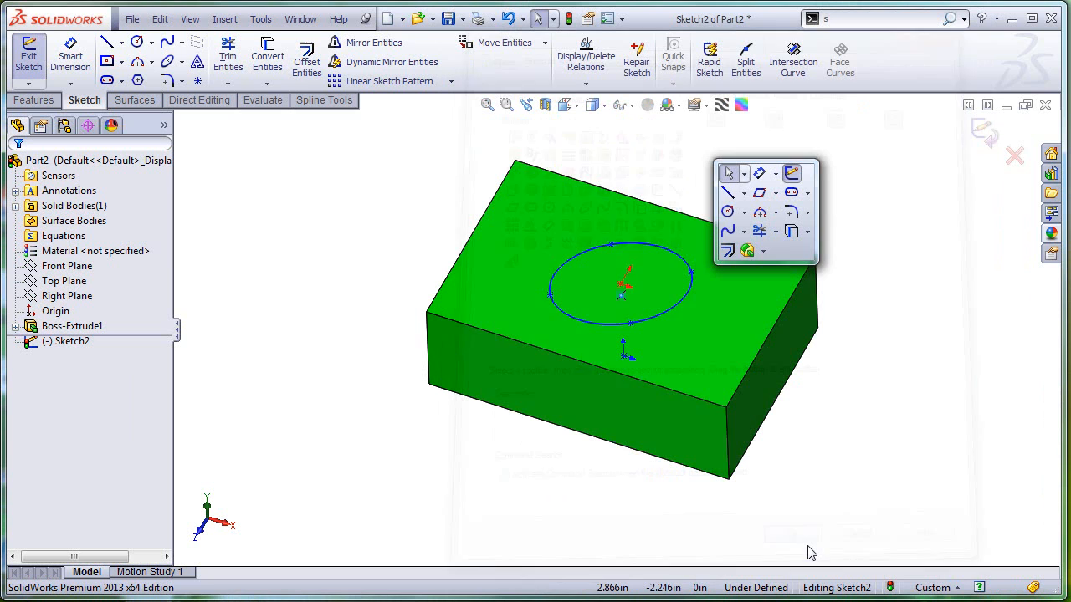
click(288, 253)
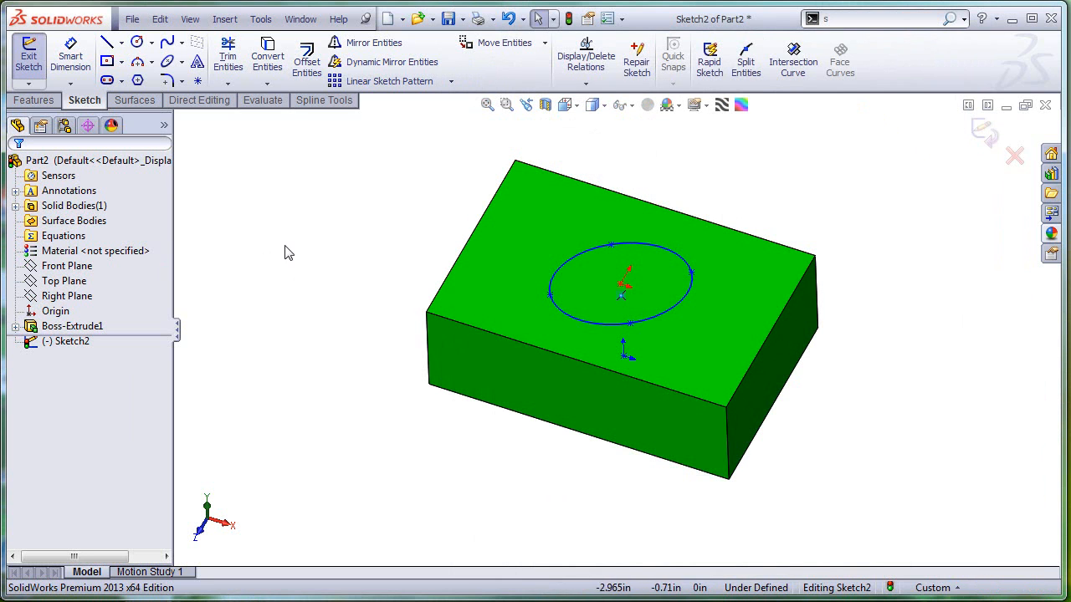
mouse_move(353, 264)
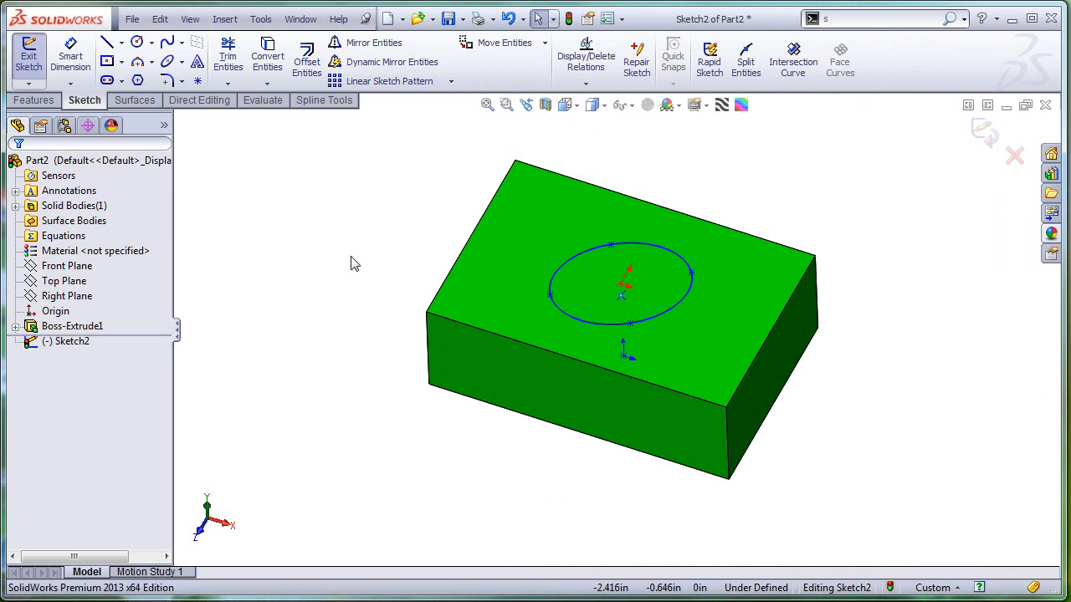
mouse_move(326, 275)
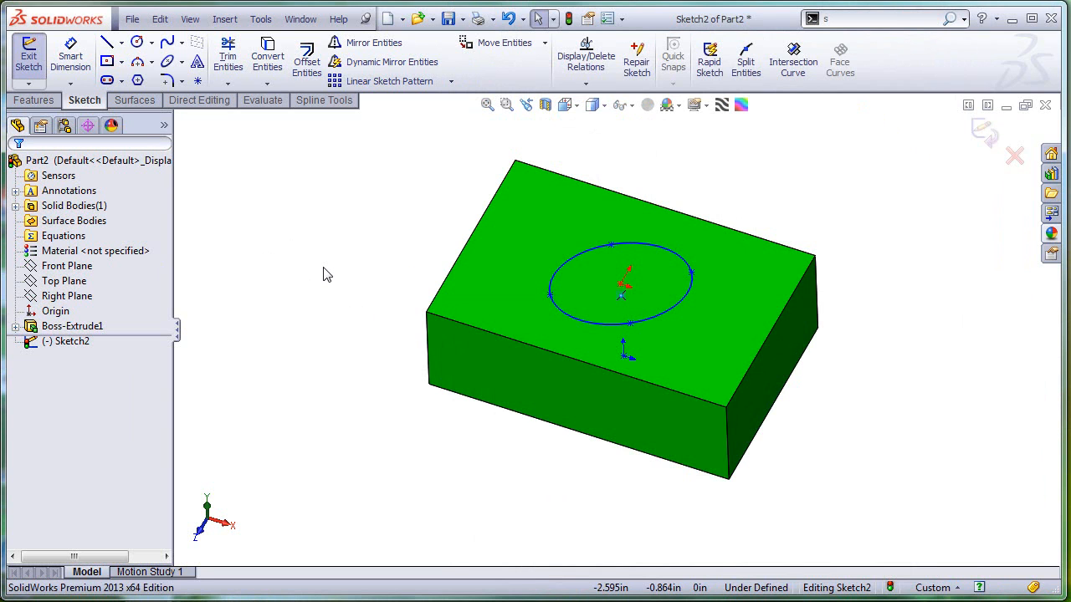
mouse_move(801, 22)
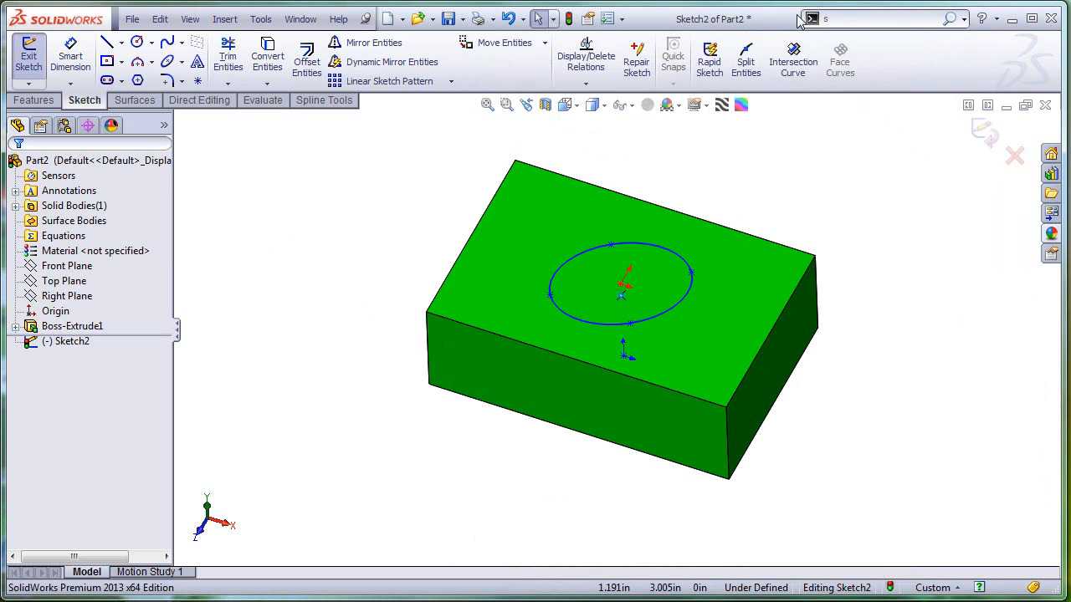
mouse_move(288, 298)
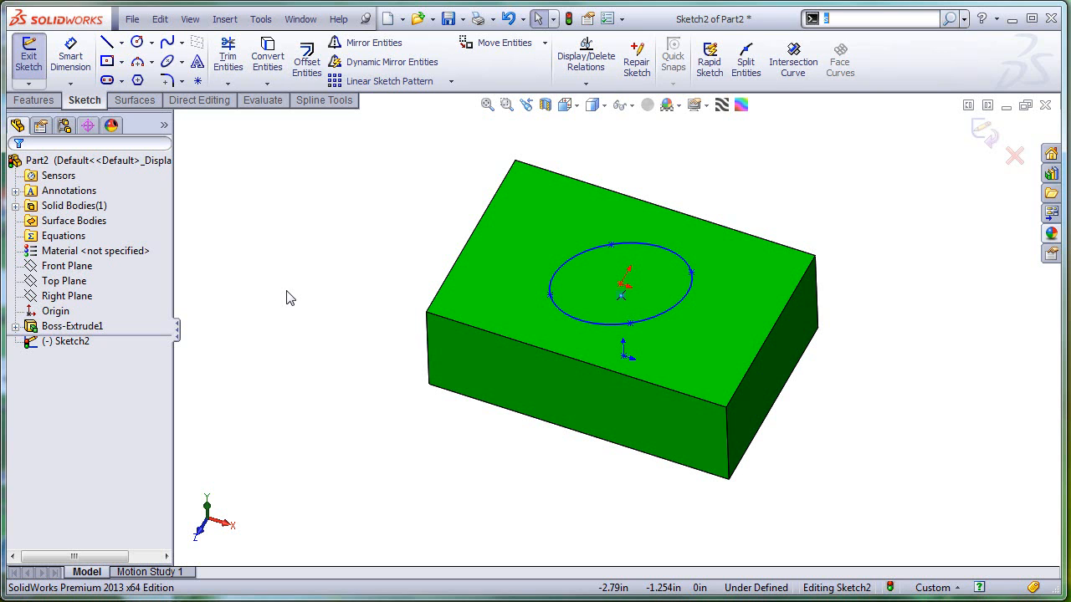
Step: Search commands for 'lin' to list Line, Centerline and Spline
text(lin)
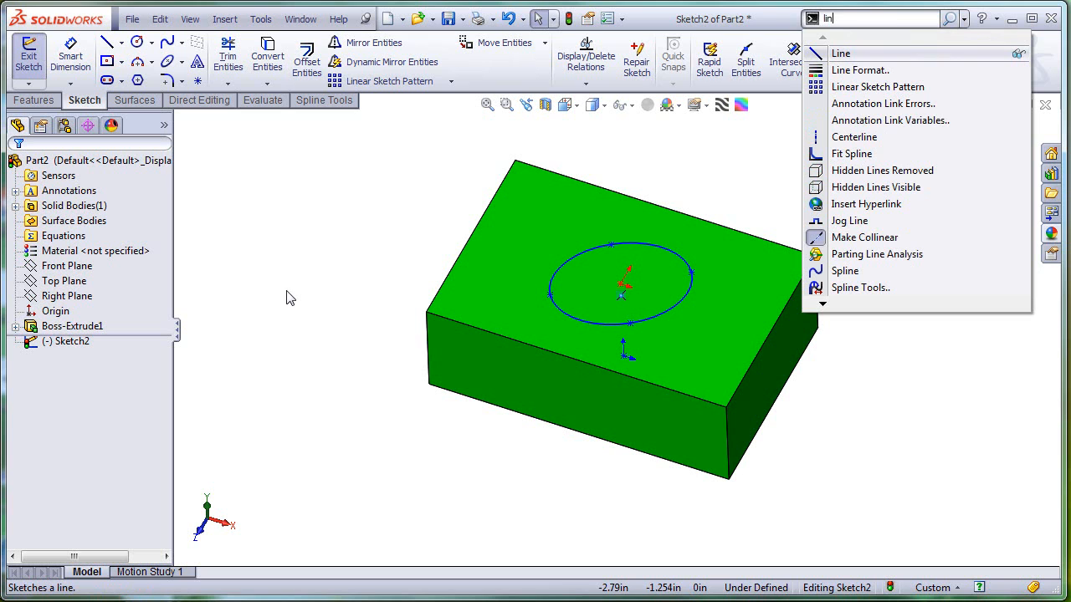
mouse_move(352, 372)
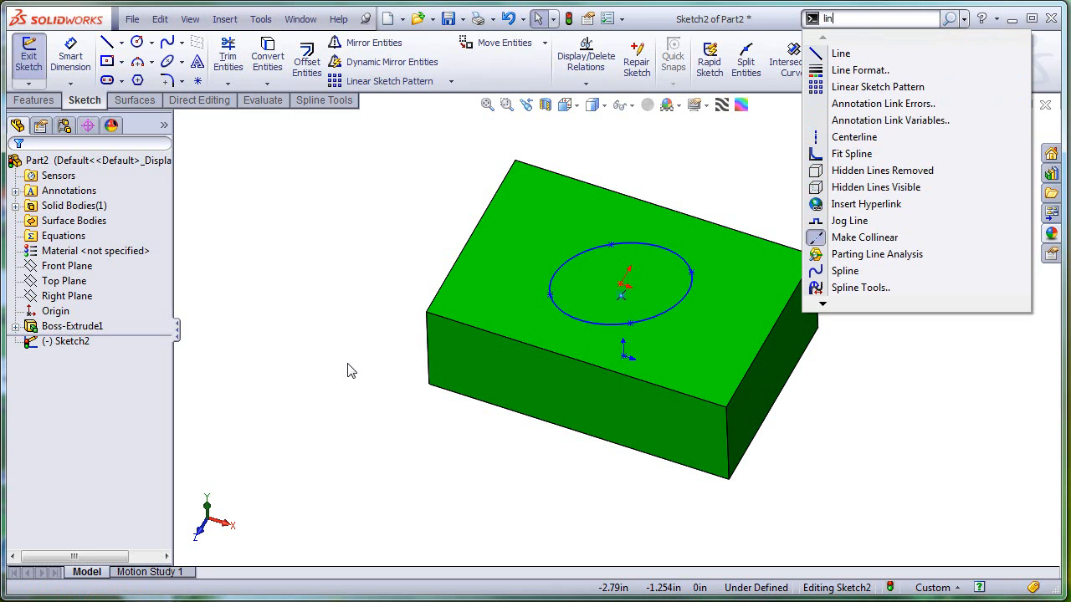